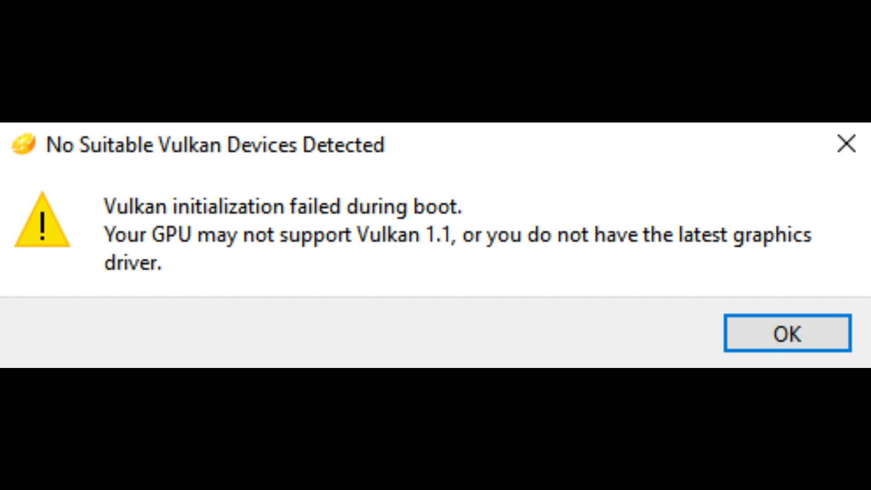
- Search Windows for 'device manager' so Device Manager appears as the best match
click(787, 333)
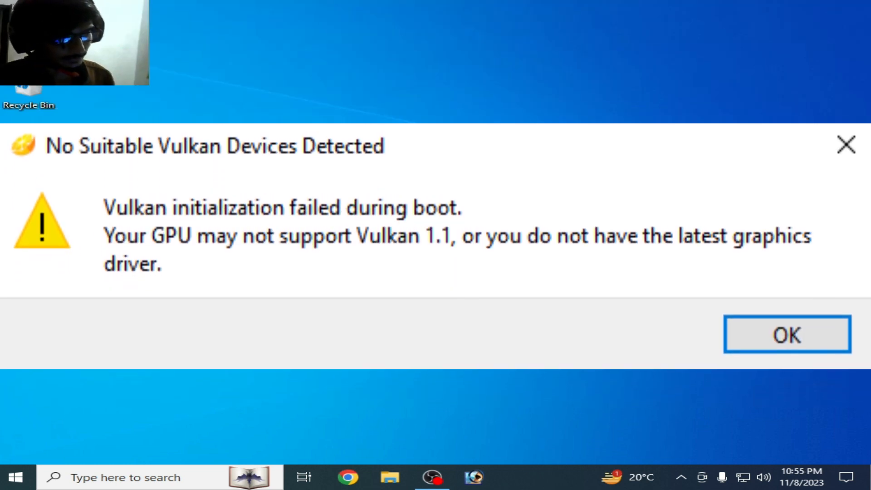
click(787, 334)
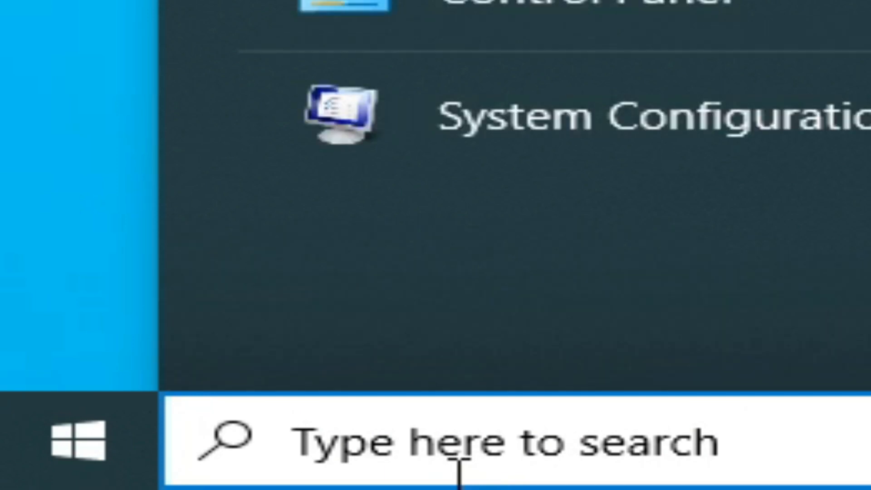
text(device manager)
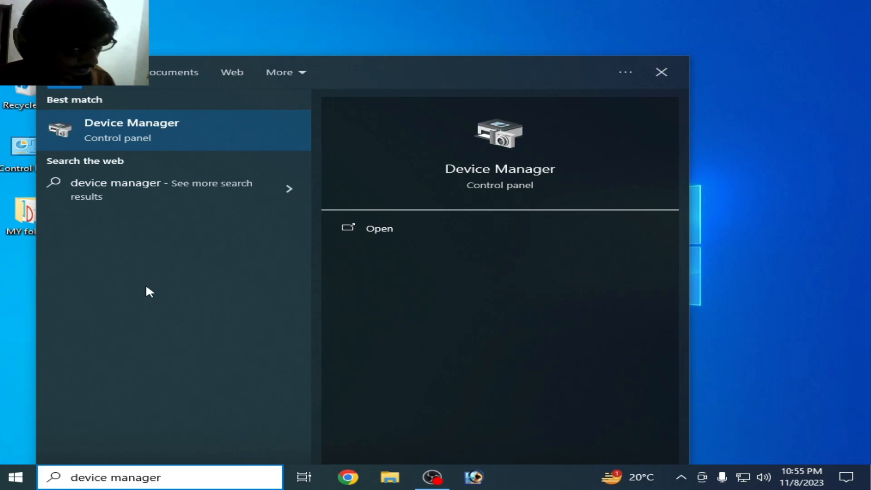
mouse_move(155, 139)
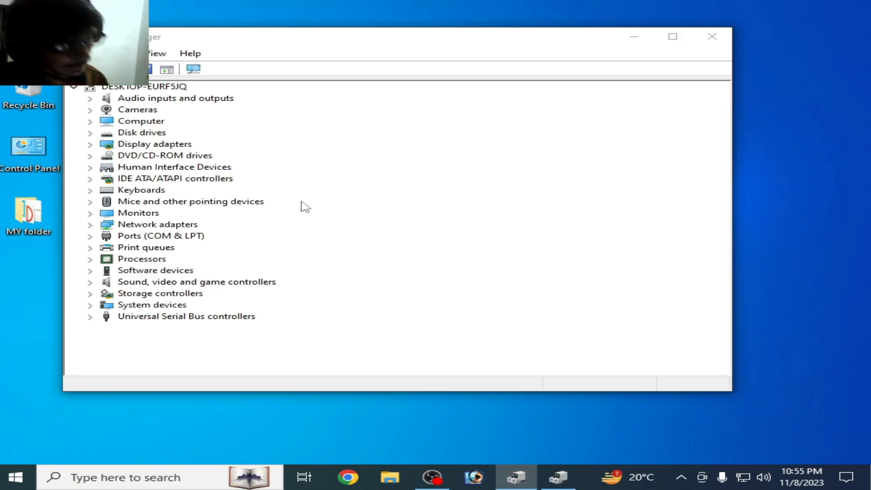
- Expand Display adapters and bring up the NVIDIA GeForce GTX 750 properties
click(89, 144)
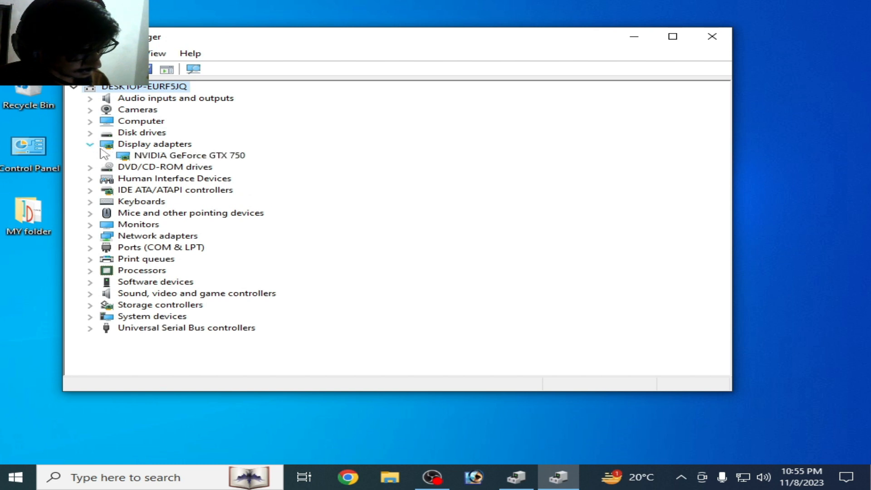
click(188, 155)
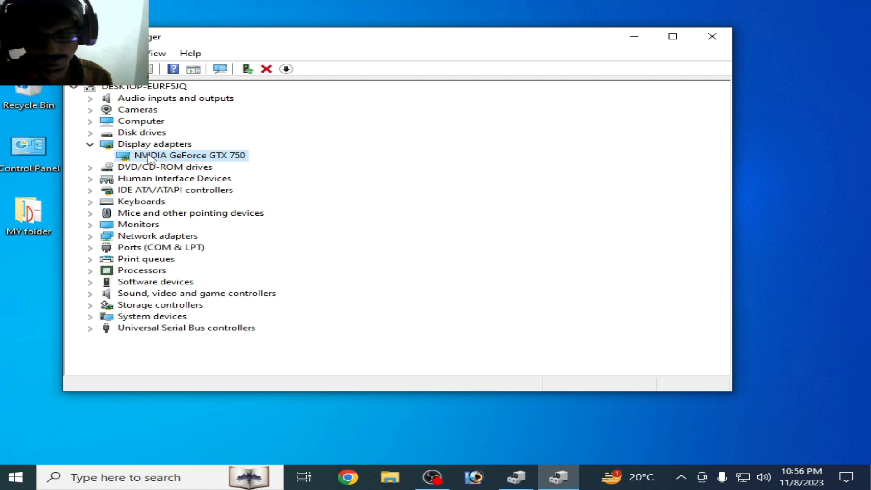
right_click(188, 155)
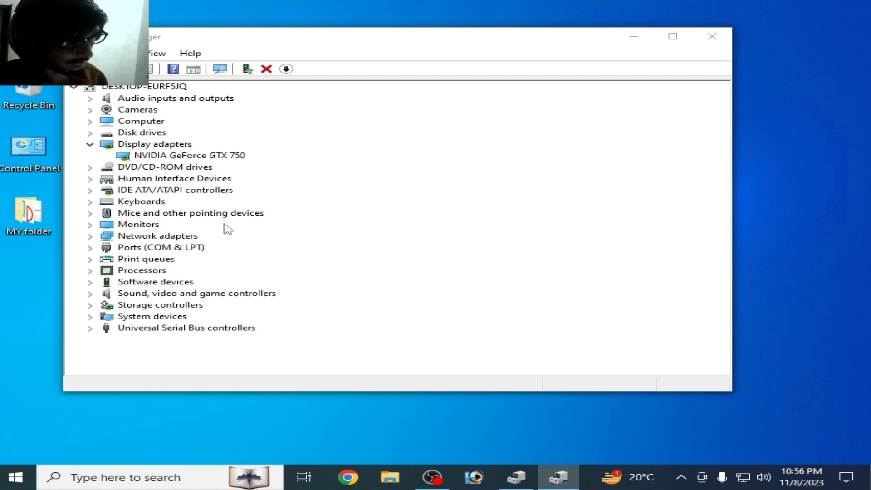
double_click(188, 155)
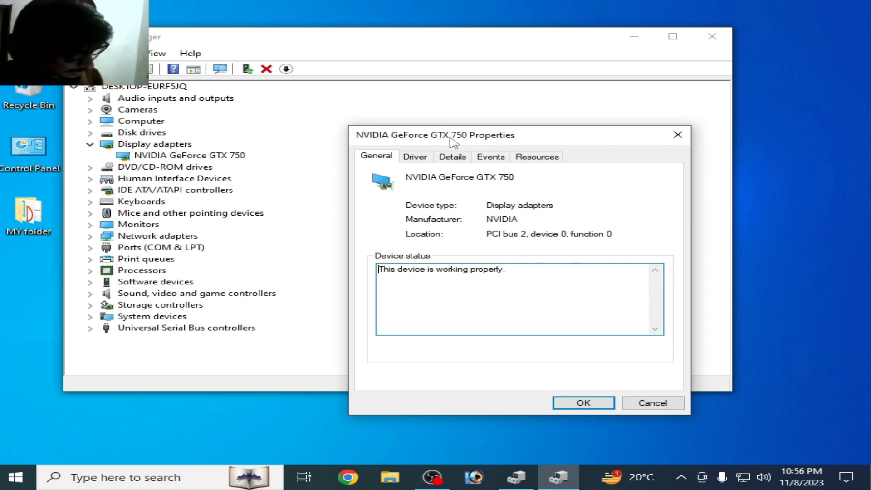
- Check the Driver details (NVIDIA, version 31.0.15.4584) and close the properties with OK
click(415, 156)
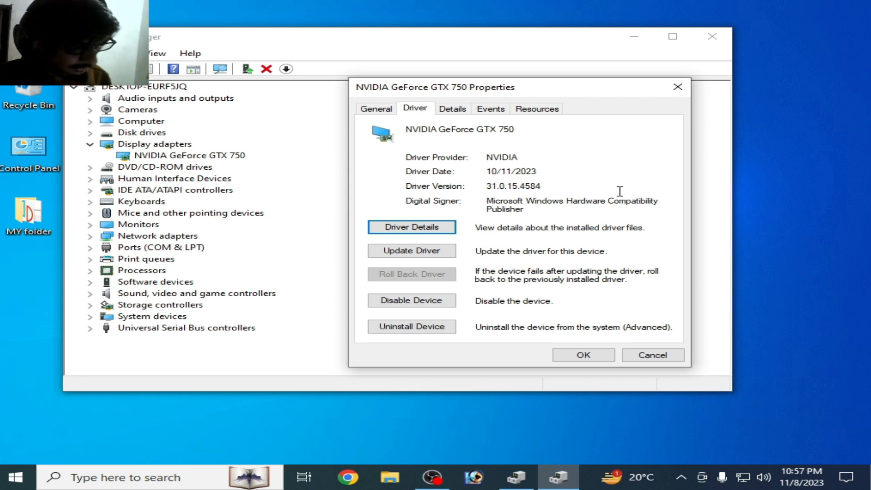
mouse_move(583, 355)
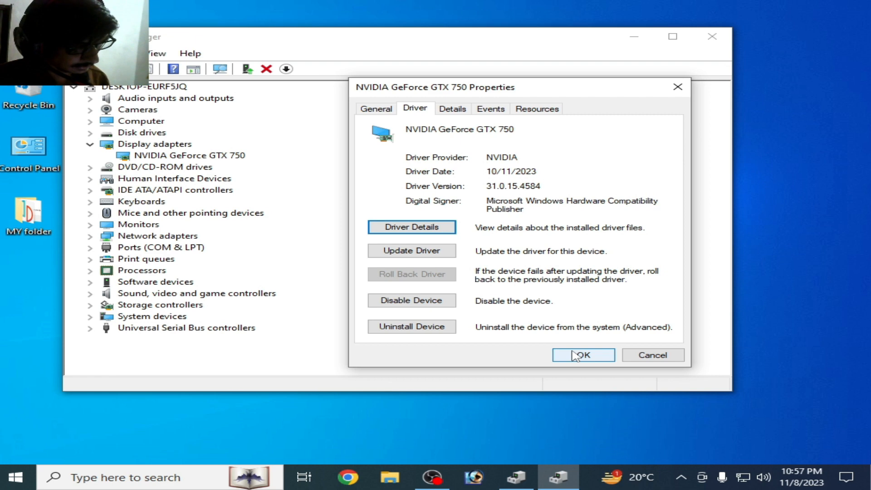
click(582, 355)
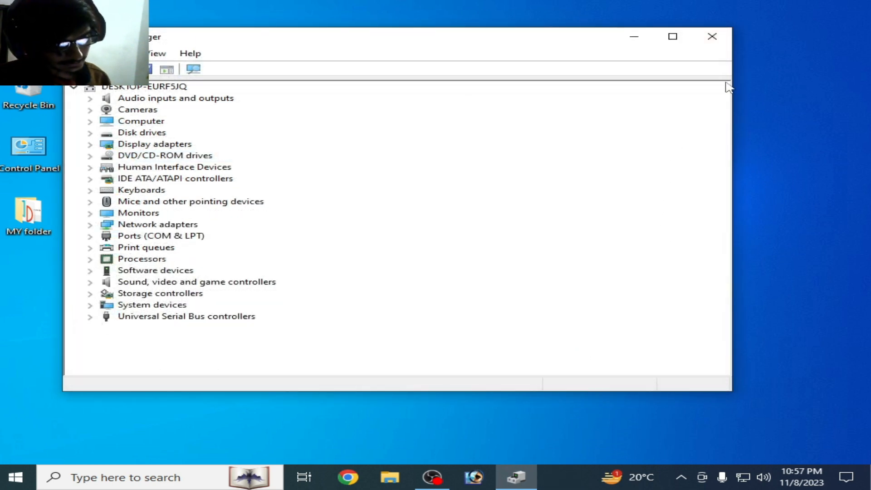
- Close the Device Manager window, leaving the desktop
click(712, 37)
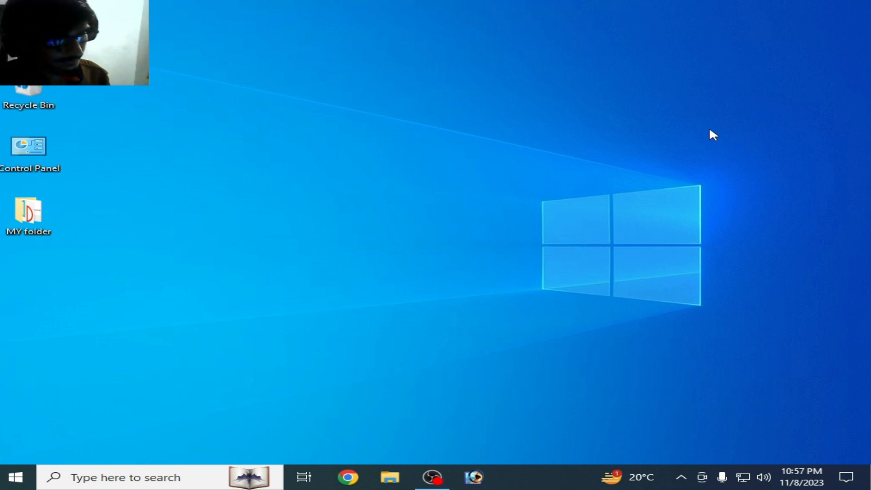
mouse_move(668, 158)
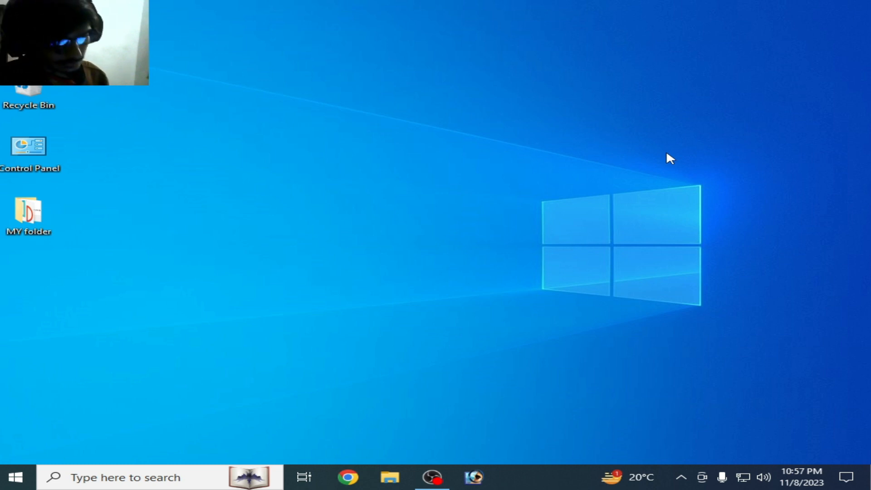
mouse_move(709, 261)
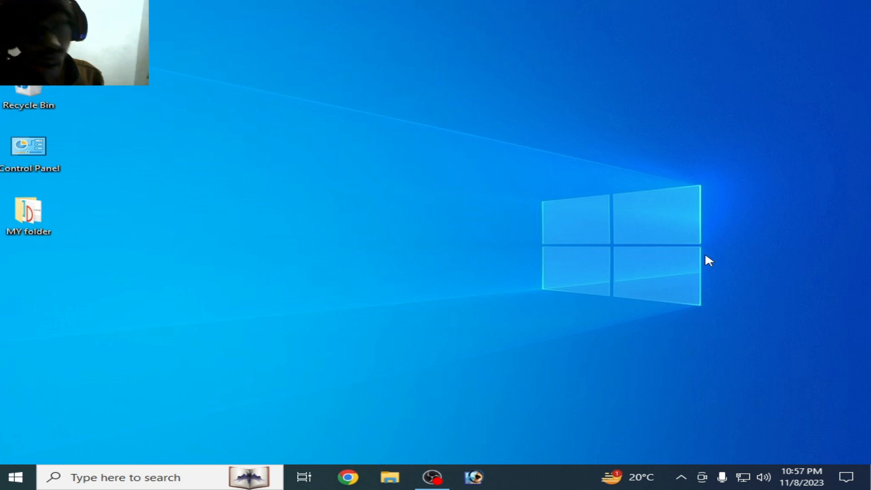
- Launch NVIDIA Control Panel and set the PhysX processor to NVIDIA GeForce GTX 750
double_click(28, 150)
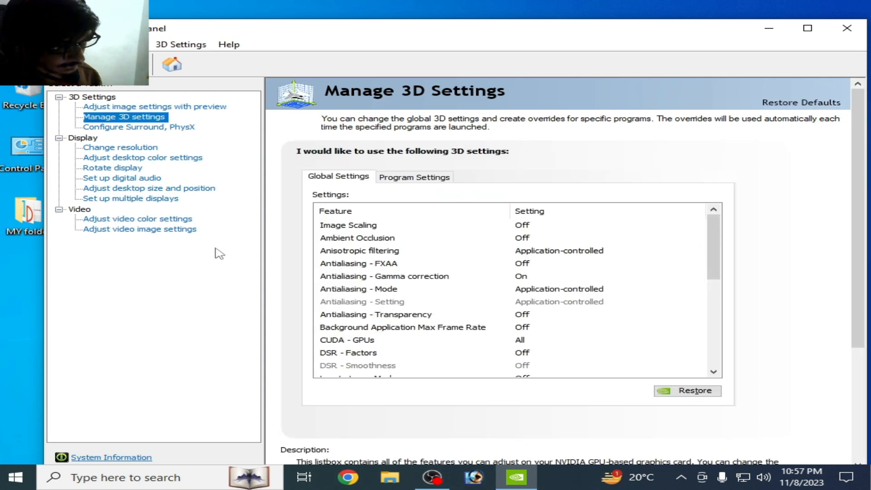
mouse_move(127, 157)
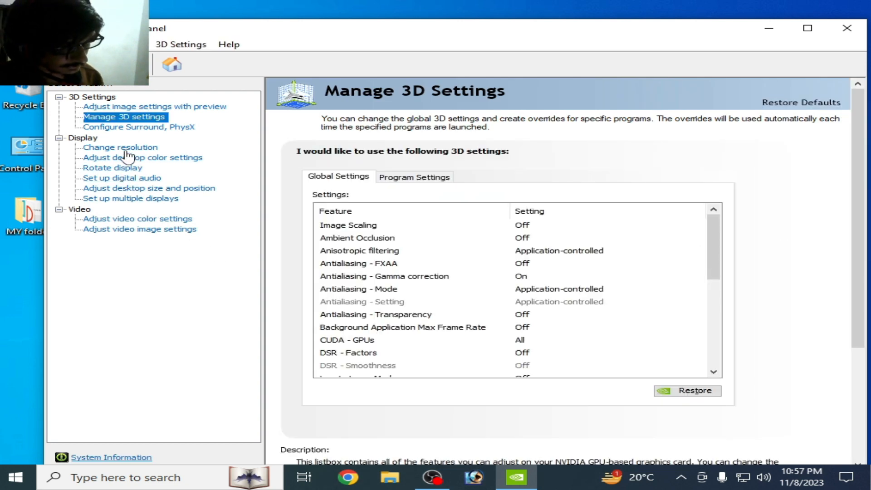
click(138, 127)
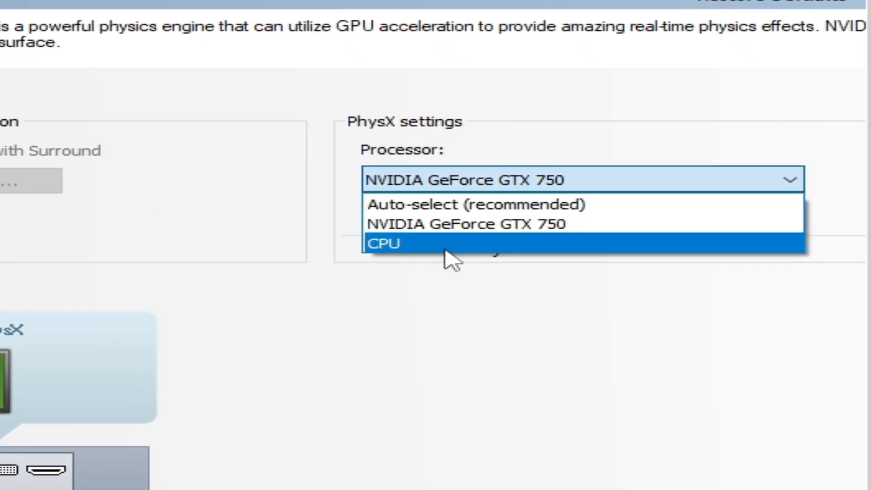
click(382, 243)
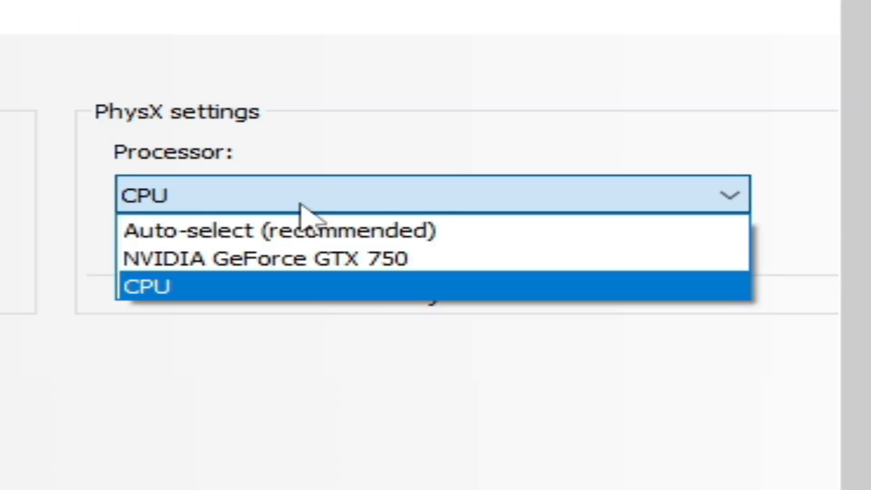
click(267, 258)
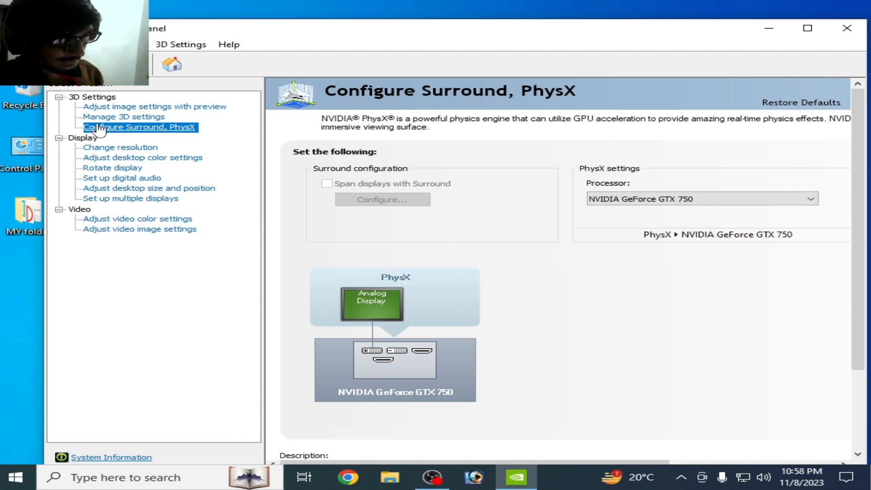
- Set image settings with preview to 'Use my preference emphasizing: Performance' and apply it
click(154, 106)
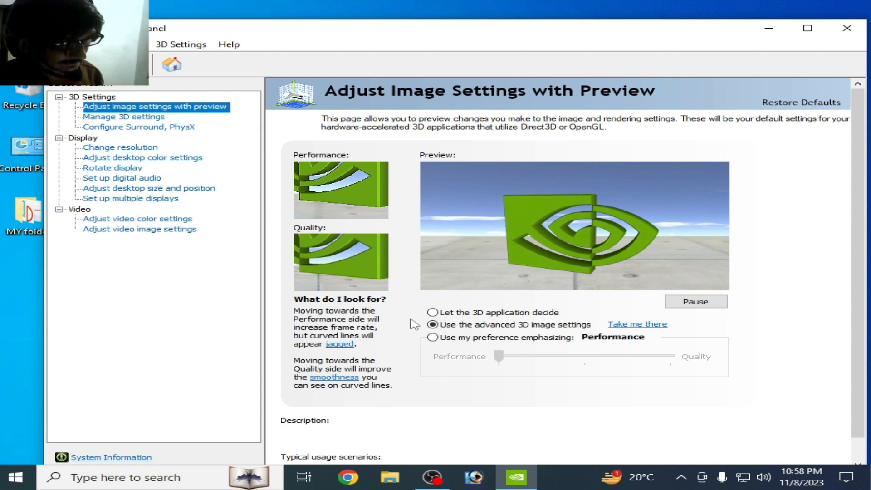
click(433, 338)
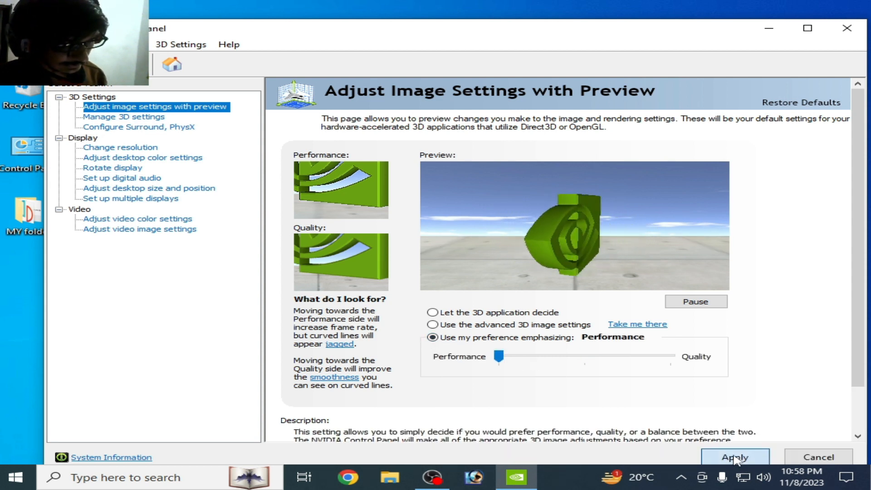
click(734, 456)
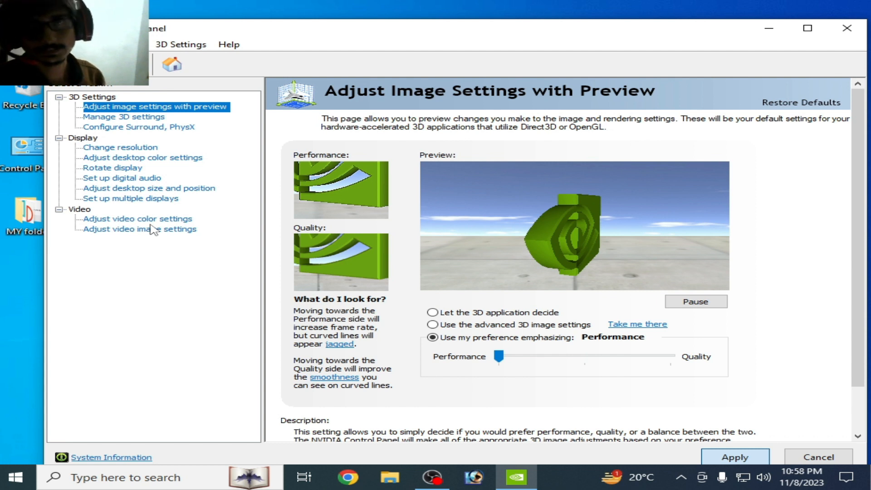
mouse_move(136, 127)
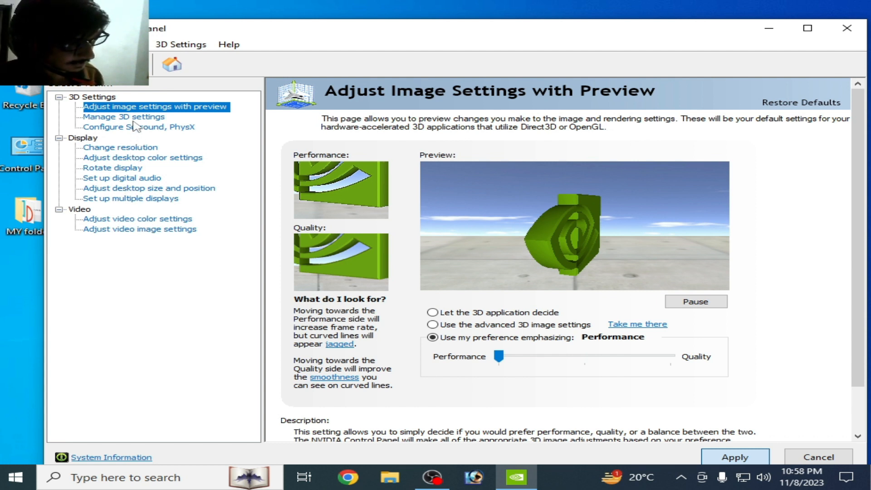
click(123, 117)
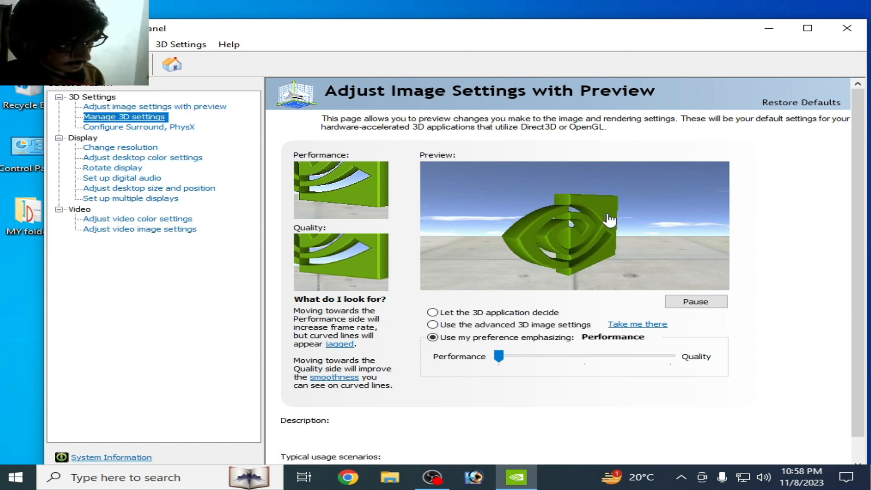
- In Global 3D settings, set the OpenGL rendering GPU to NVIDIA GeForce GTX 750
click(124, 117)
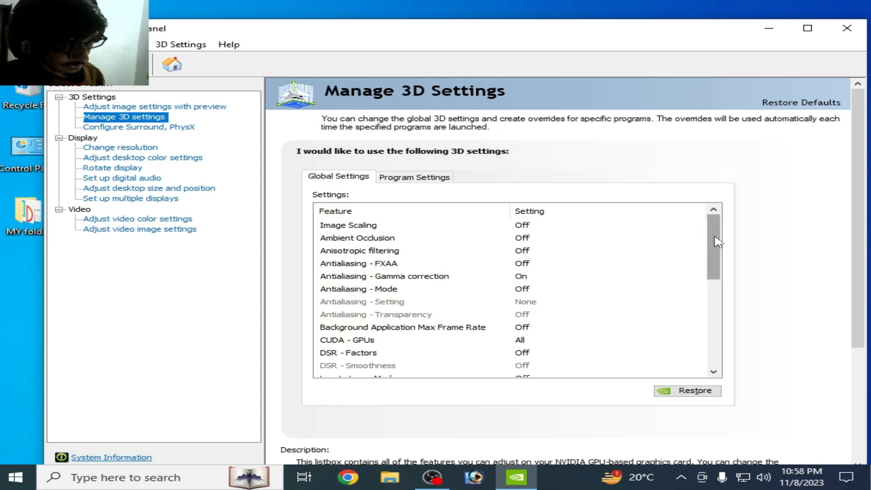
scroll(down, 3)
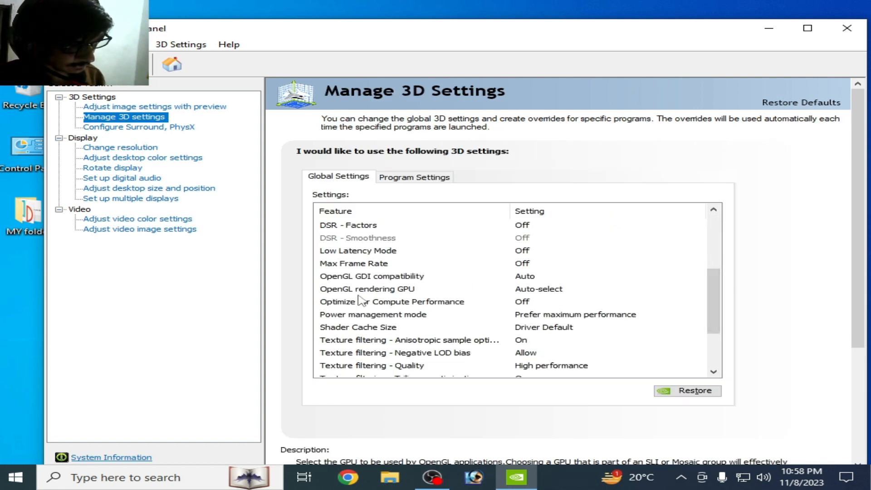
click(367, 289)
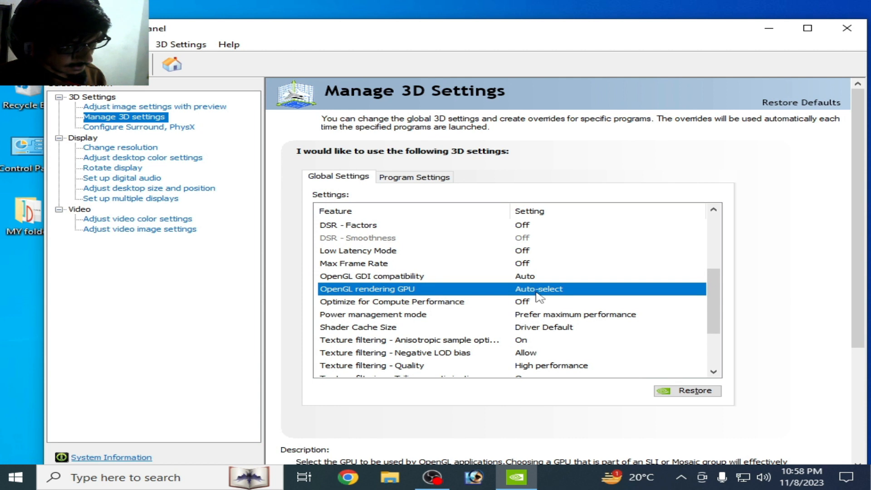
scroll(up, 3)
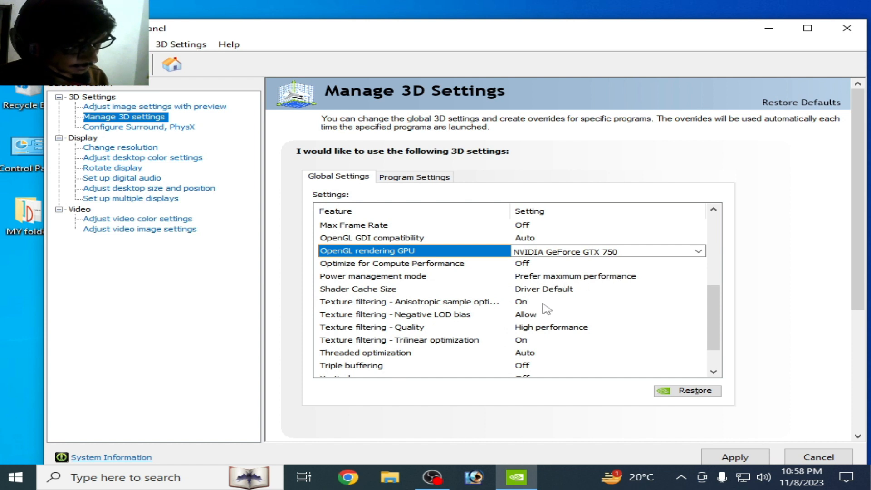
mouse_move(345, 339)
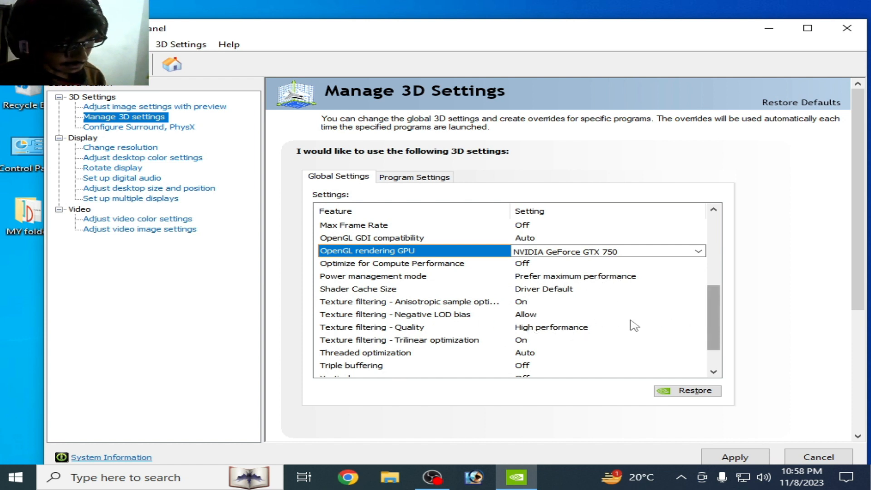
- Review the Texture filtering - Quality choices, keeping high performance
click(551, 327)
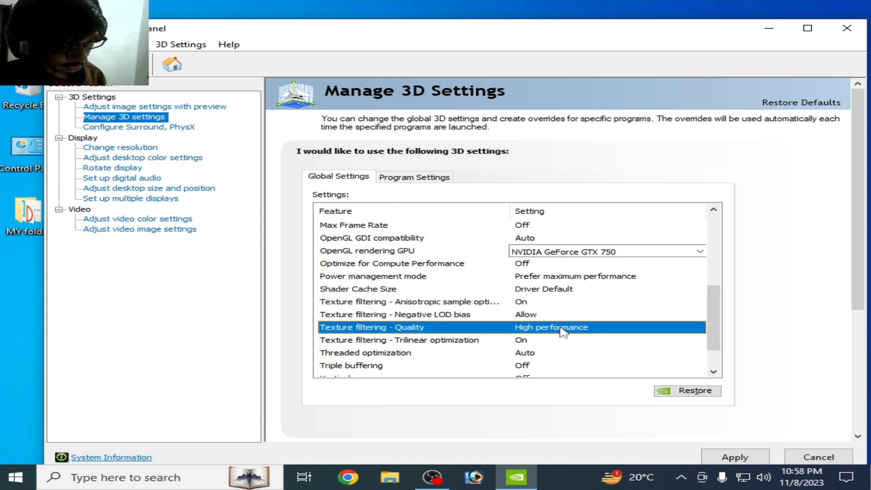
click(552, 328)
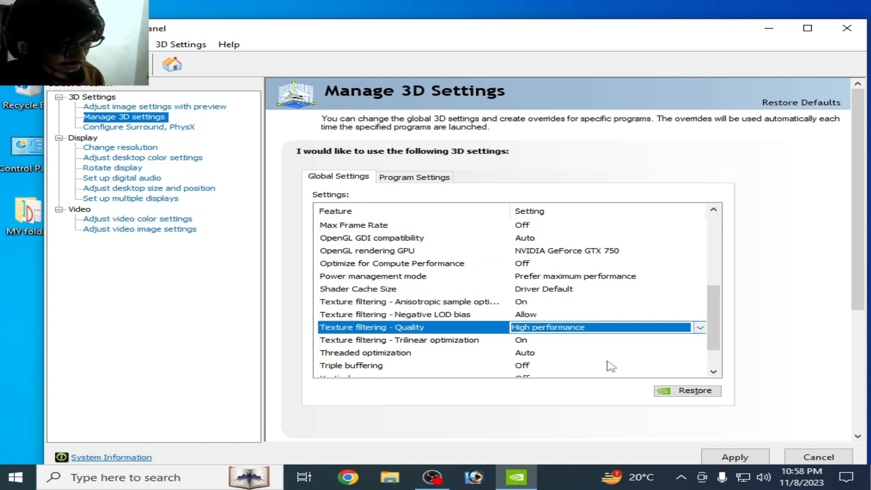
scroll(down, 3)
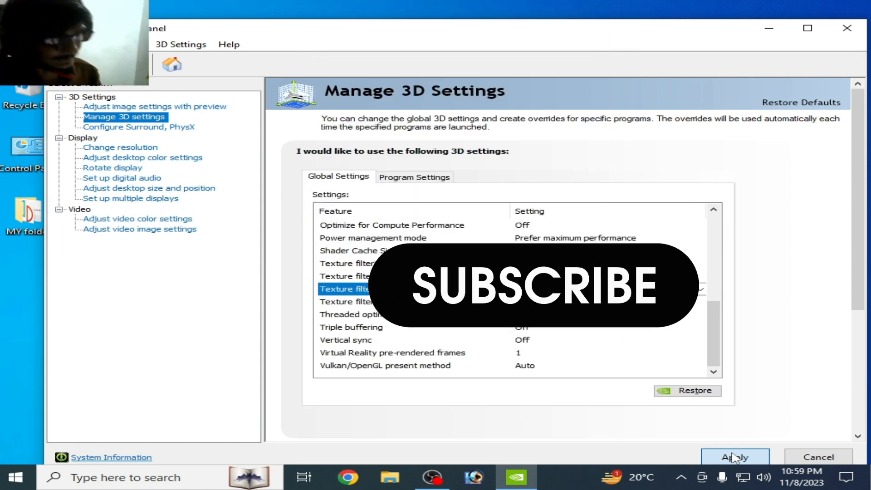
scroll(up, 3)
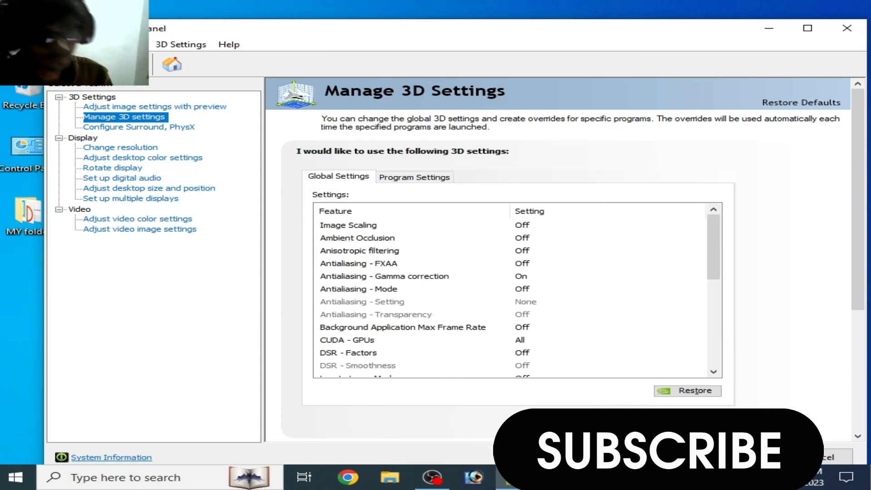